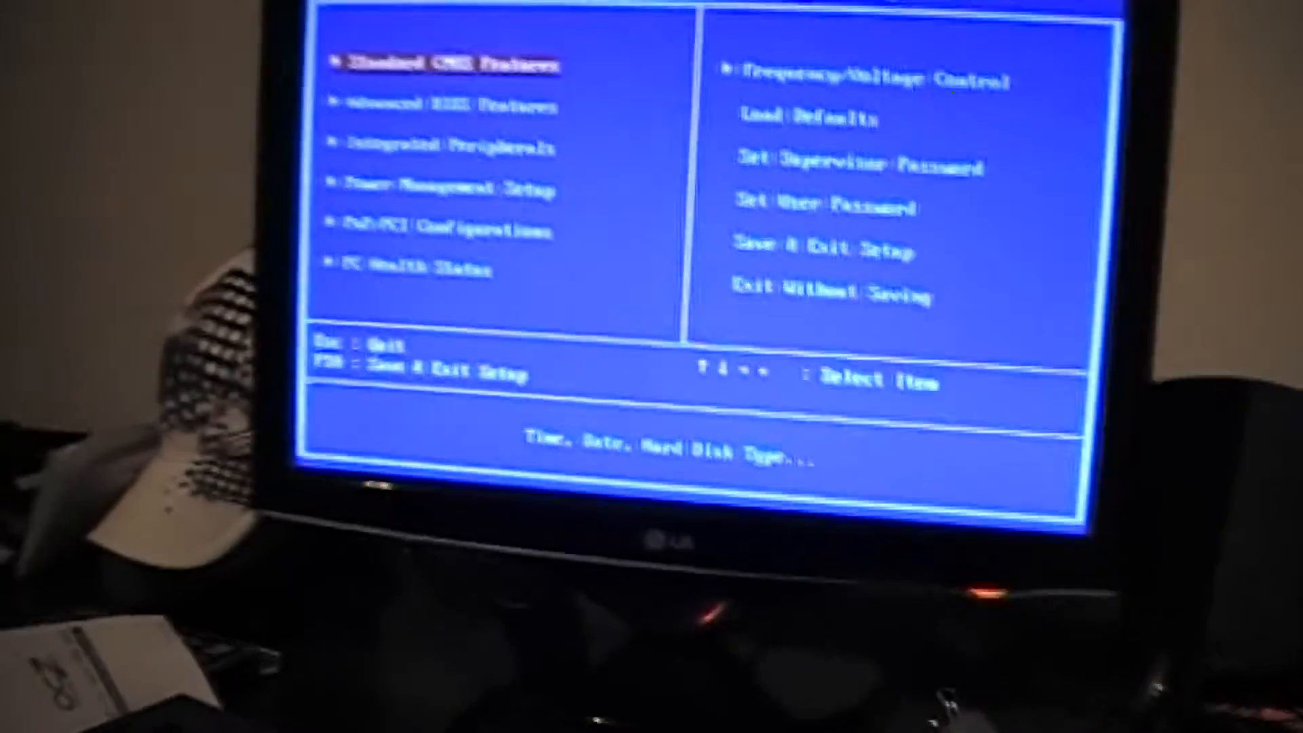
# - Enter the Integrated Peripherals page from the BIOS main menu
pyautogui.press('down')
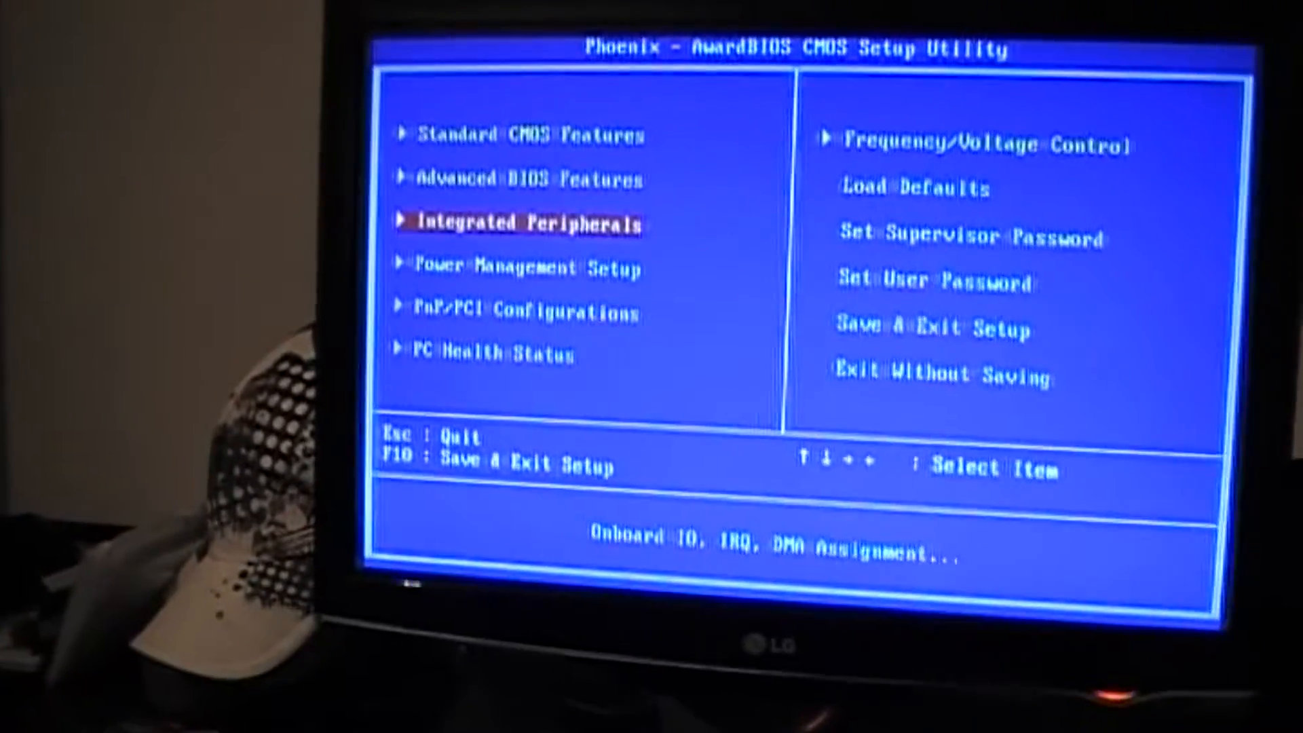
pyautogui.press('enter')
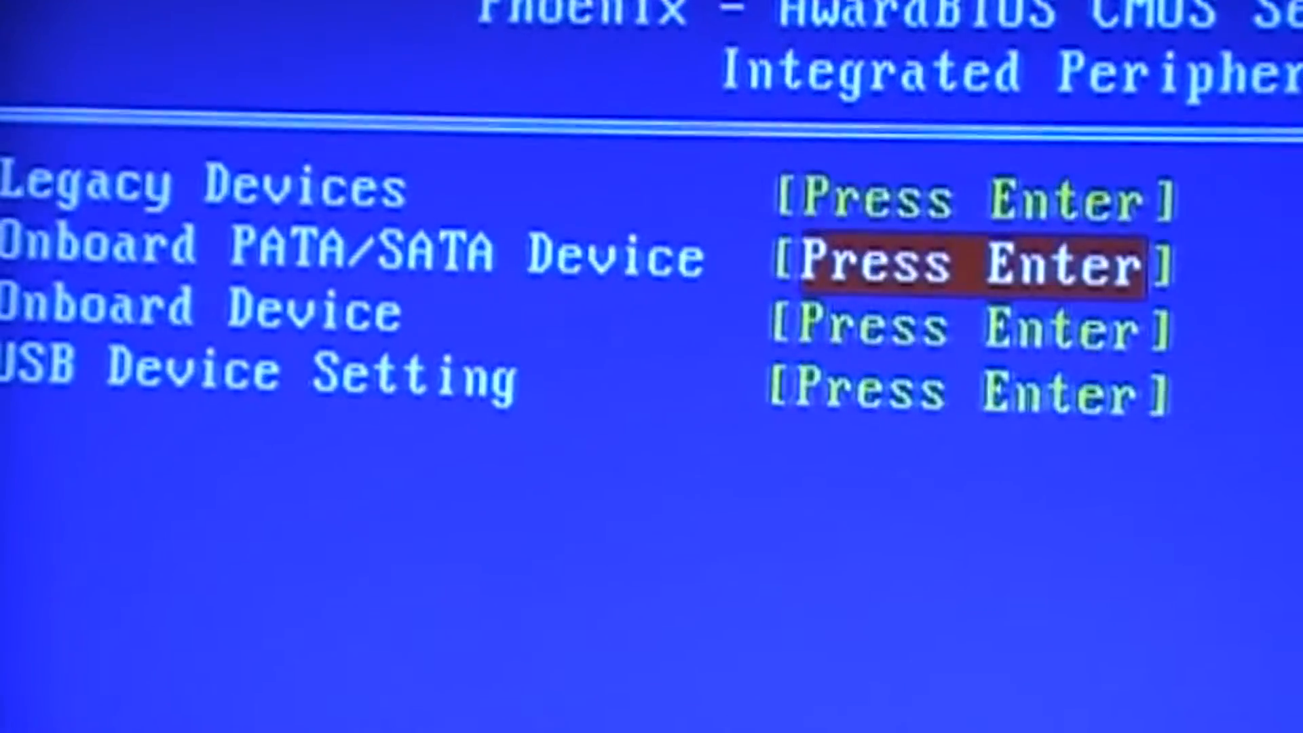
# - Set SATA Mode to RAID on the Onboard PATA/SATA Device page and return to the main menu
pyautogui.press('enter')
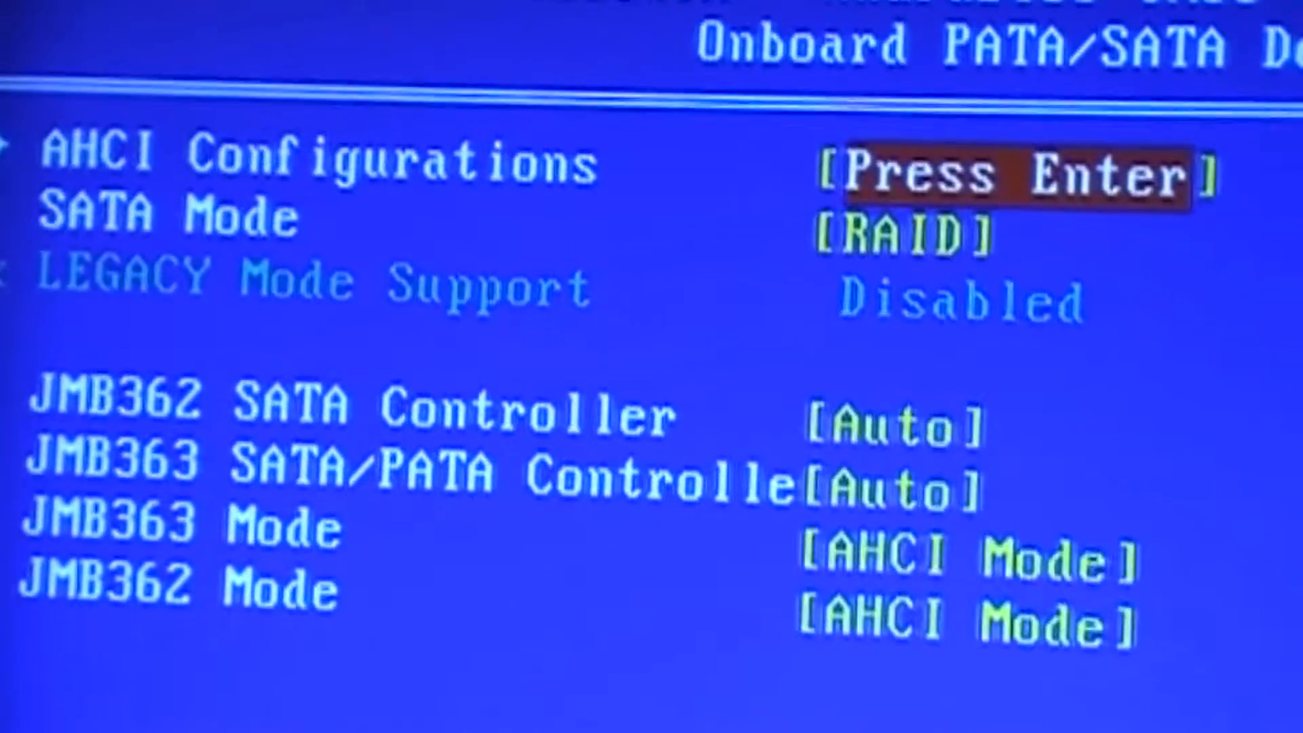
pyautogui.press('down')
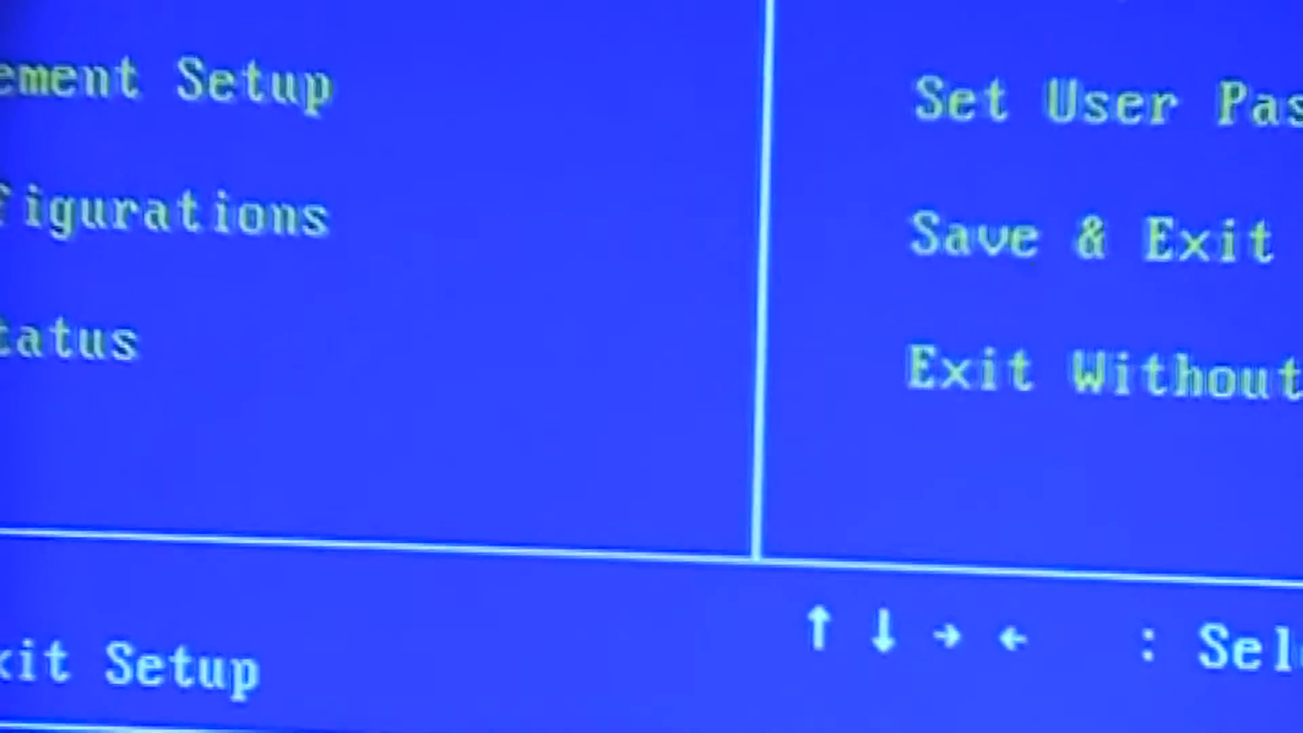
# - Save and exit setup, enter the Intel RAID ROM and name the new volume OCZ SSD
pyautogui.click(1064, 239)
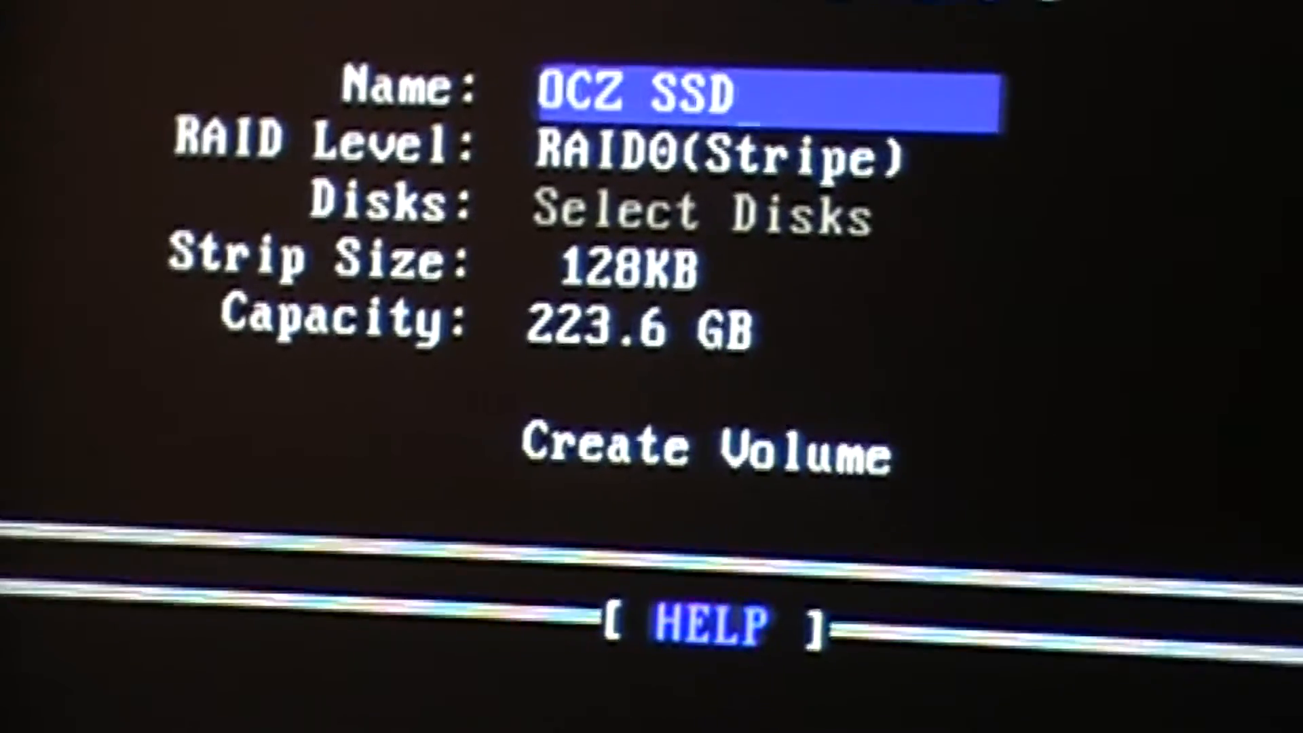
# - Choose RAID0 (Stripe) with 128KB strip size and 223.6 GB capacity for OCZ SSD
pyautogui.press('Down')
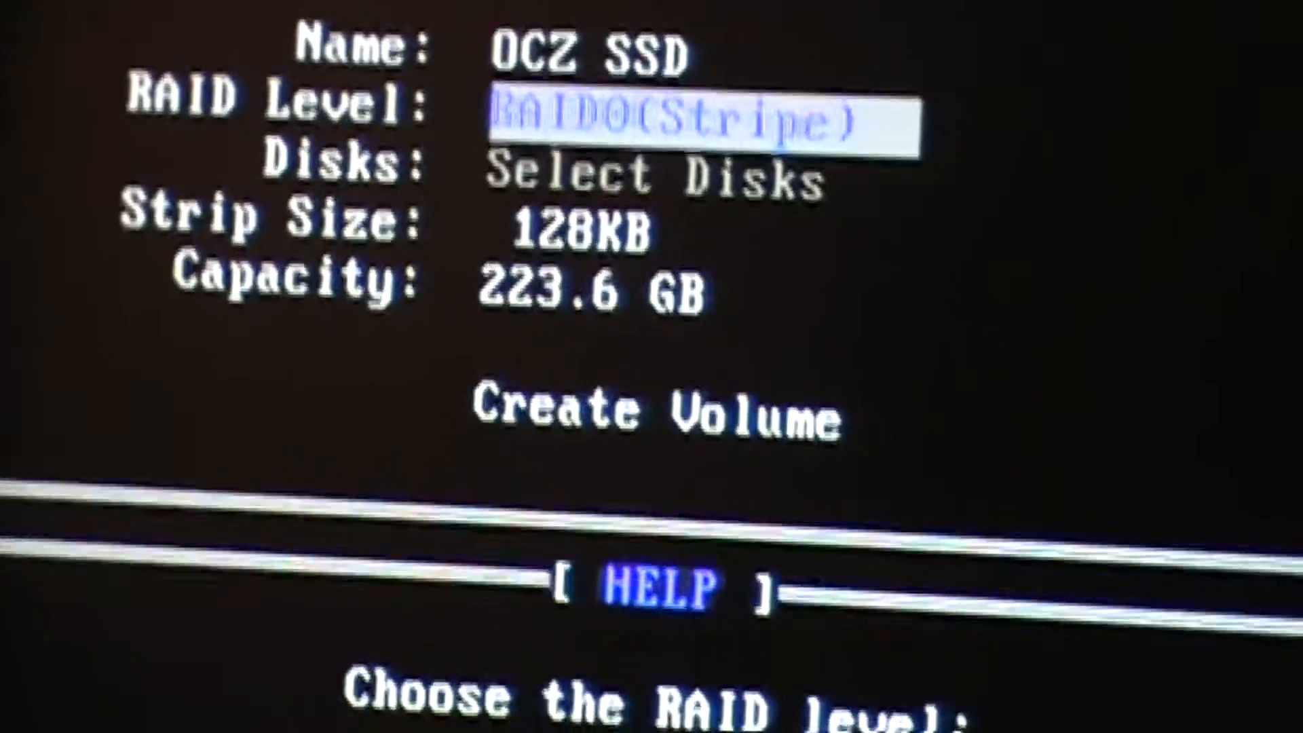
pyautogui.scroll(-3)
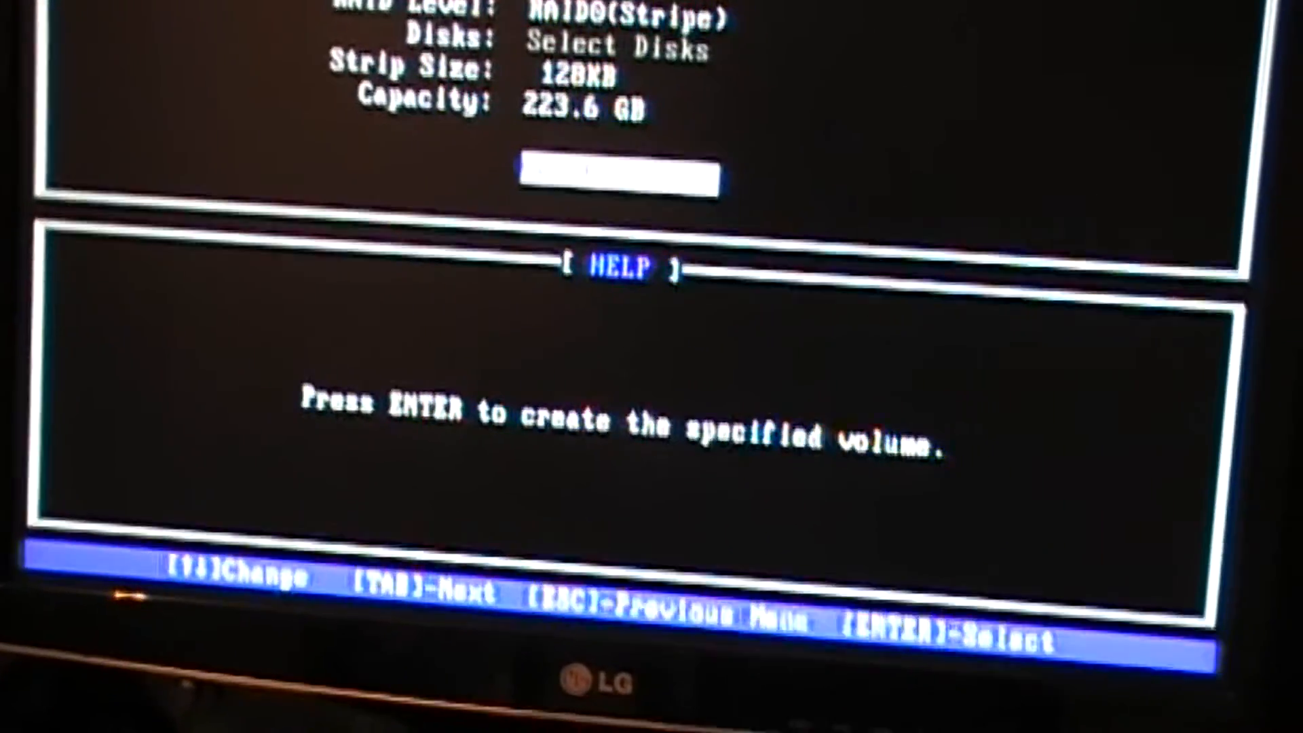
# - Create the OCZ SSD volume, confirm the data-loss warning, and move to Exit
pyautogui.press('enter')
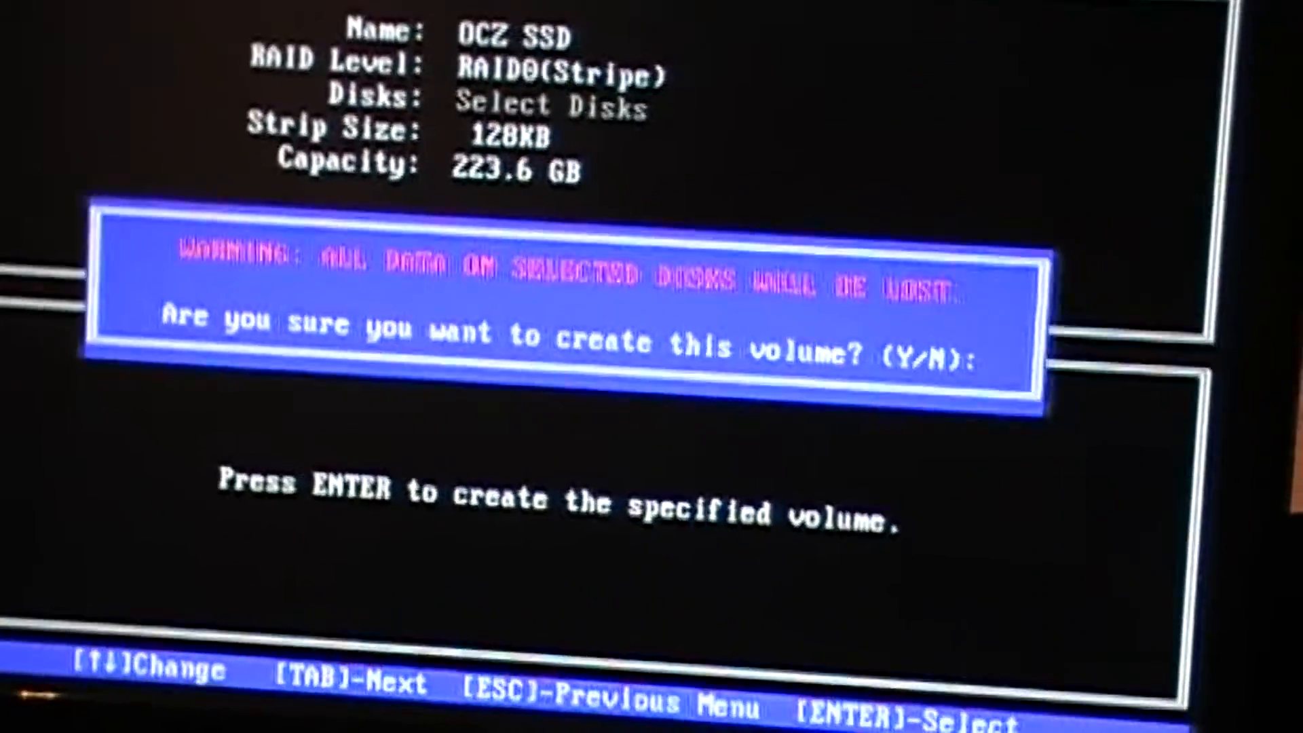
pyautogui.press('y')
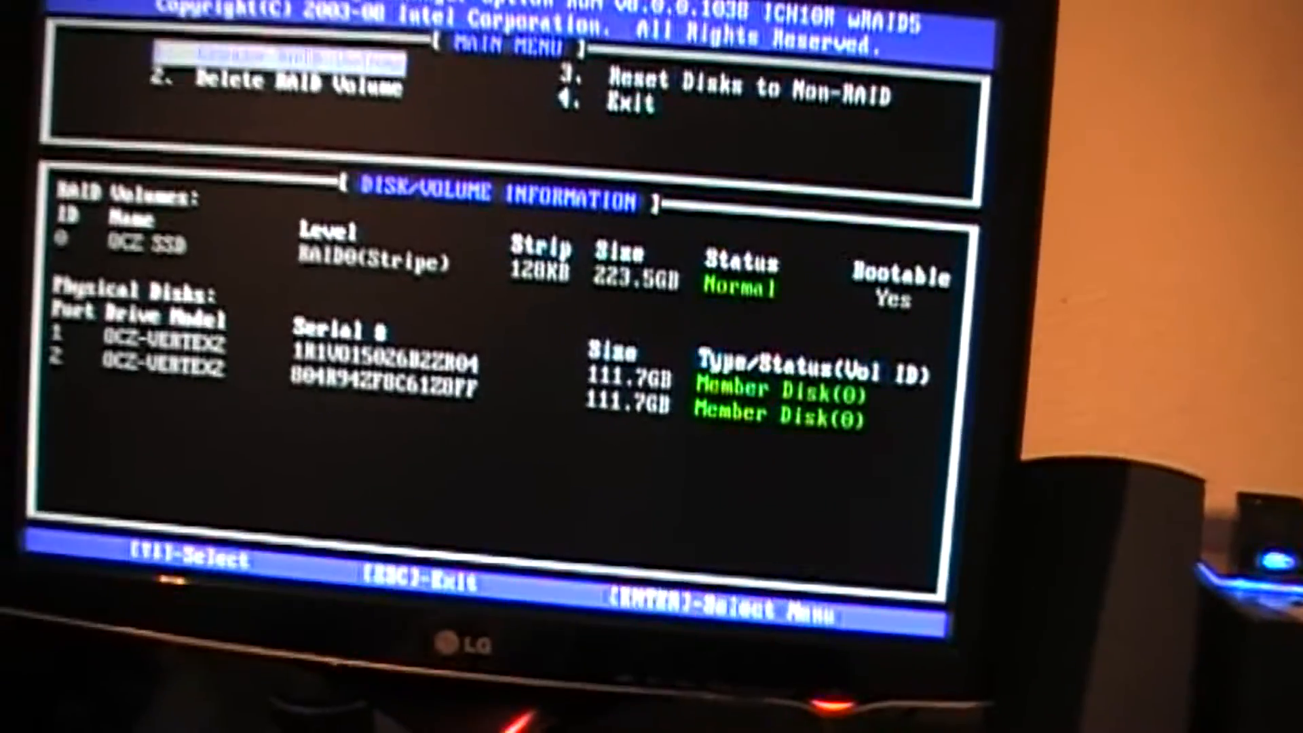
pyautogui.press('Down')
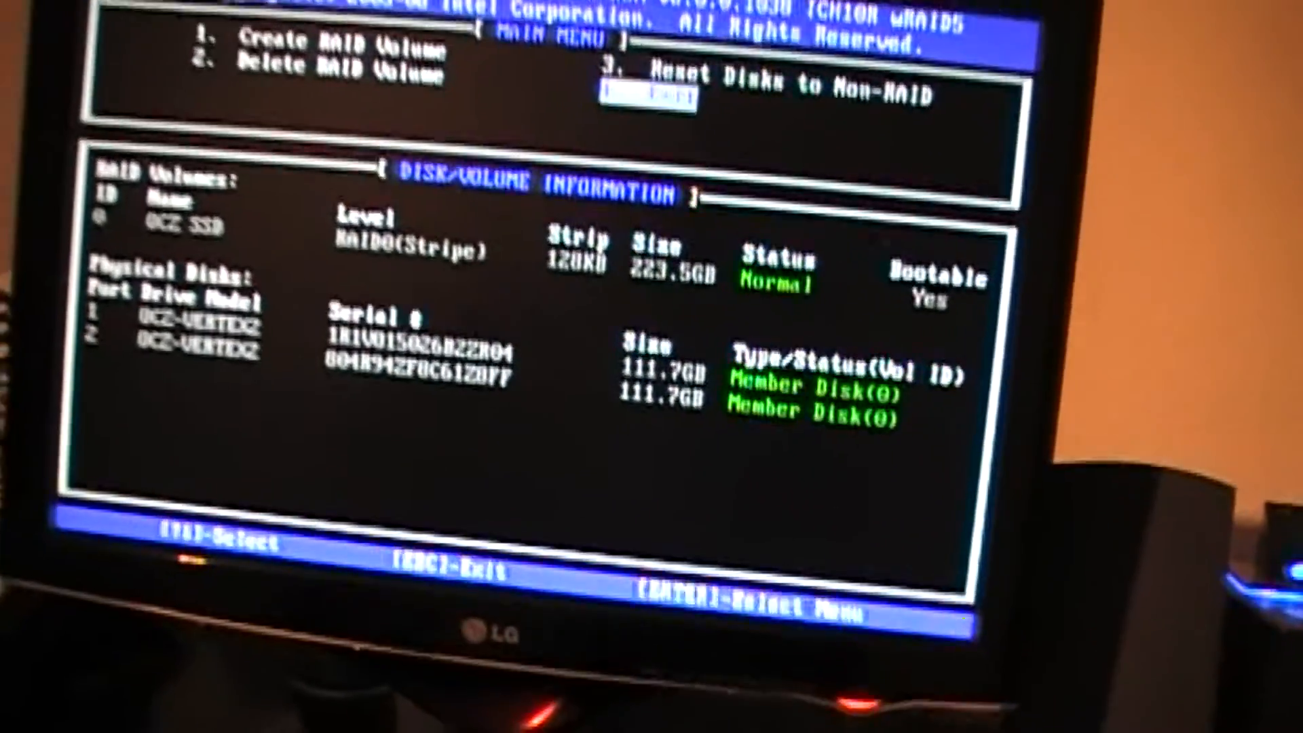